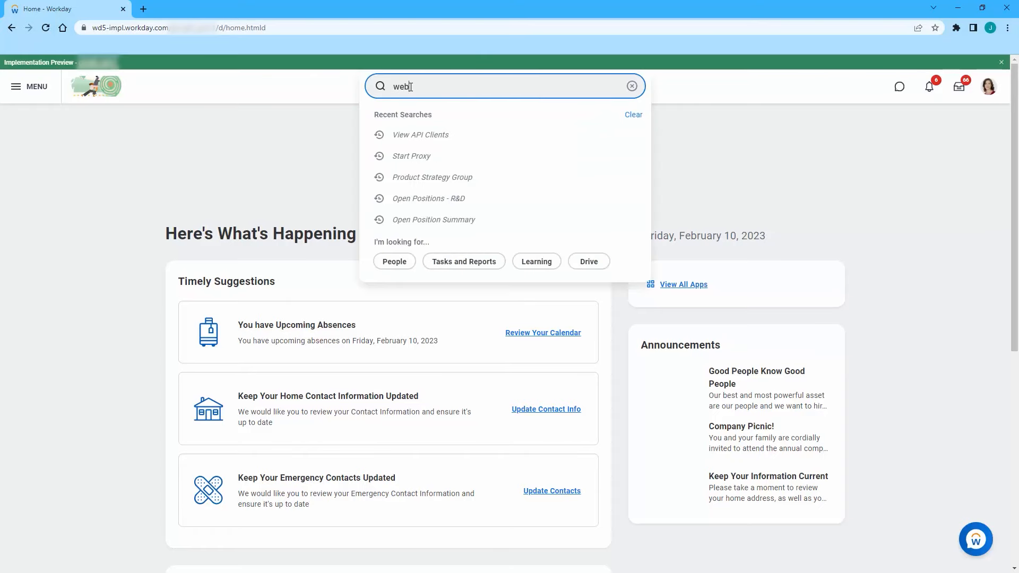
Clear the Workday search and reopen the recent 'View API Clients' task
left_click(631, 86)
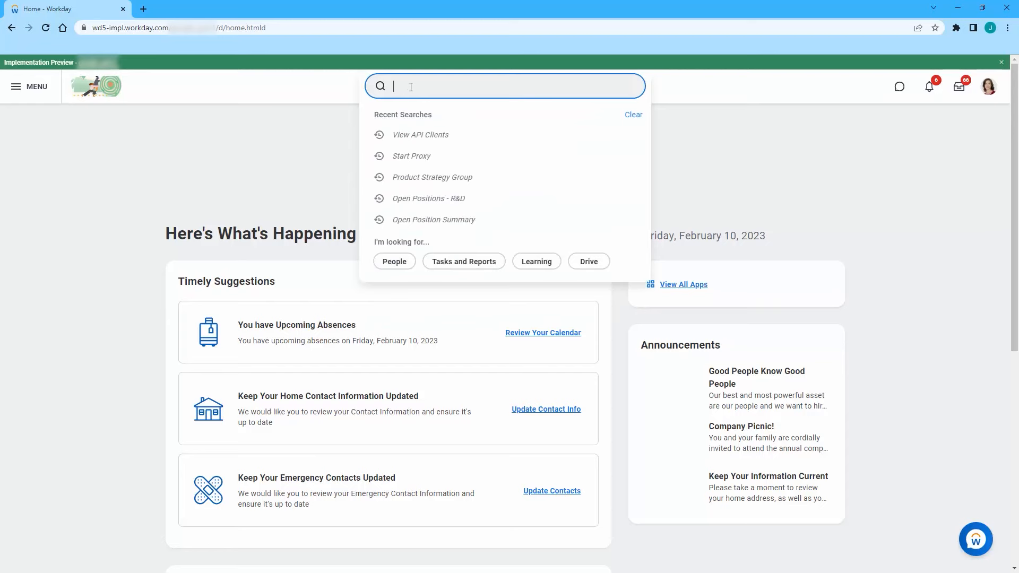
left_click(420, 135)
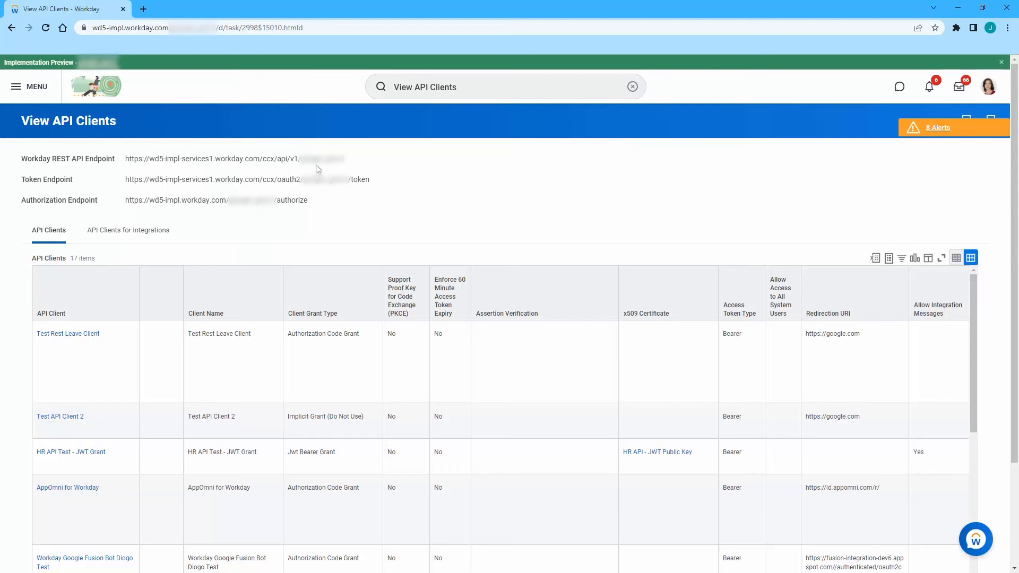
mouse_move(762, 416)
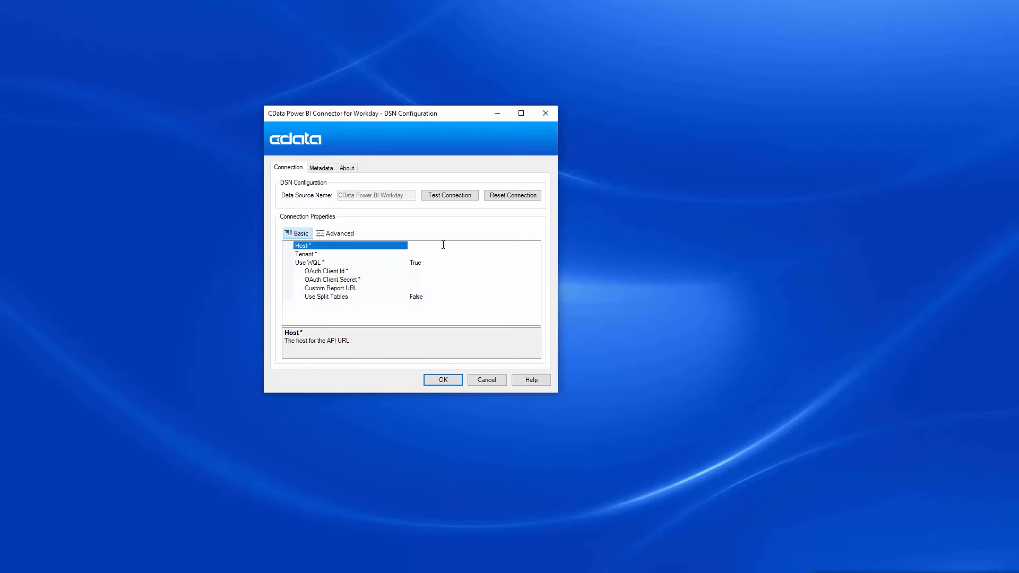
type("https://wd5-impl-services1.workday.com")
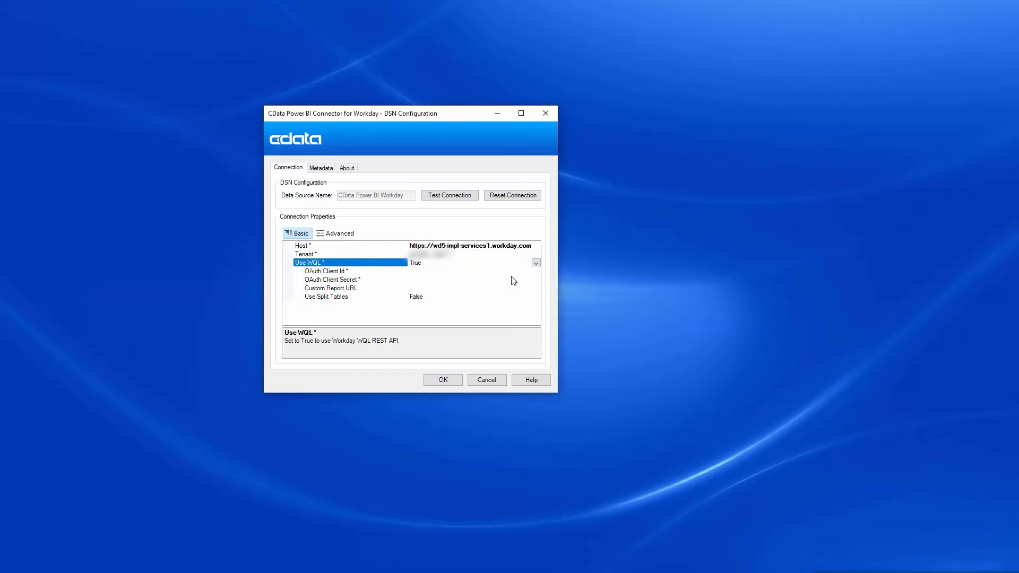
left_click(535, 263)
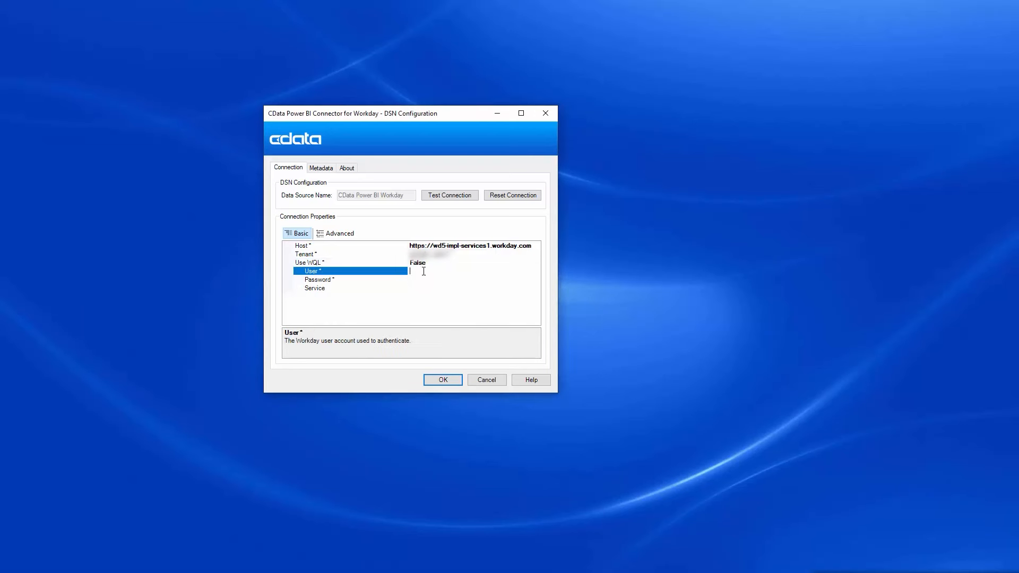
type("lmcneil")
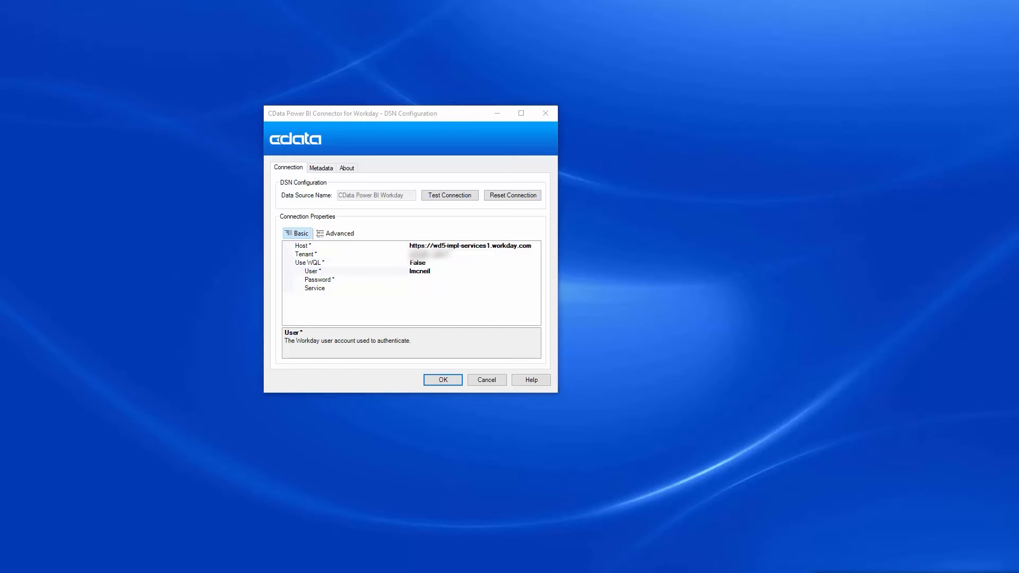
type("••••••••••••••")
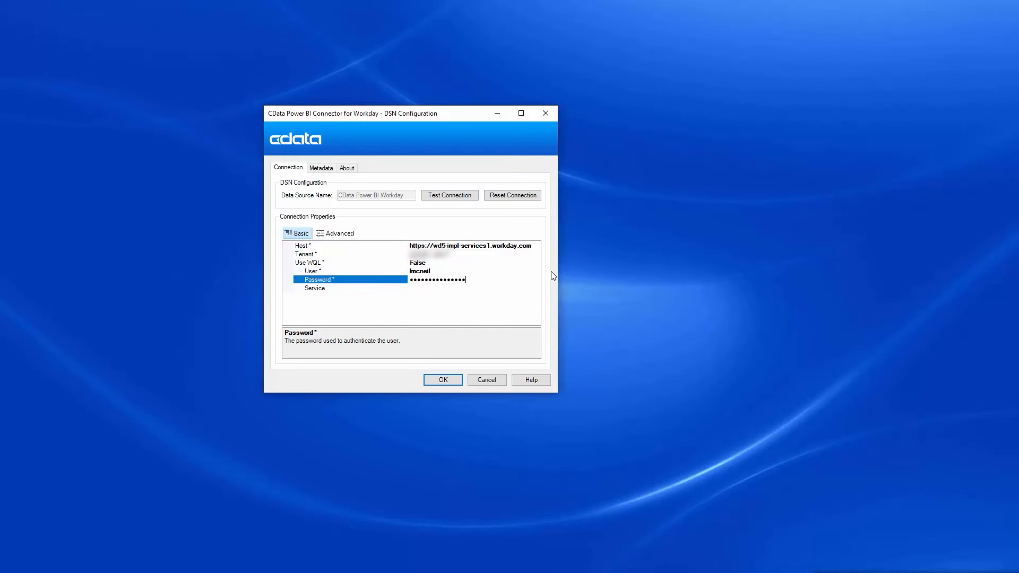
Run a successful connection test and save the DSN configuration
left_click(448, 196)
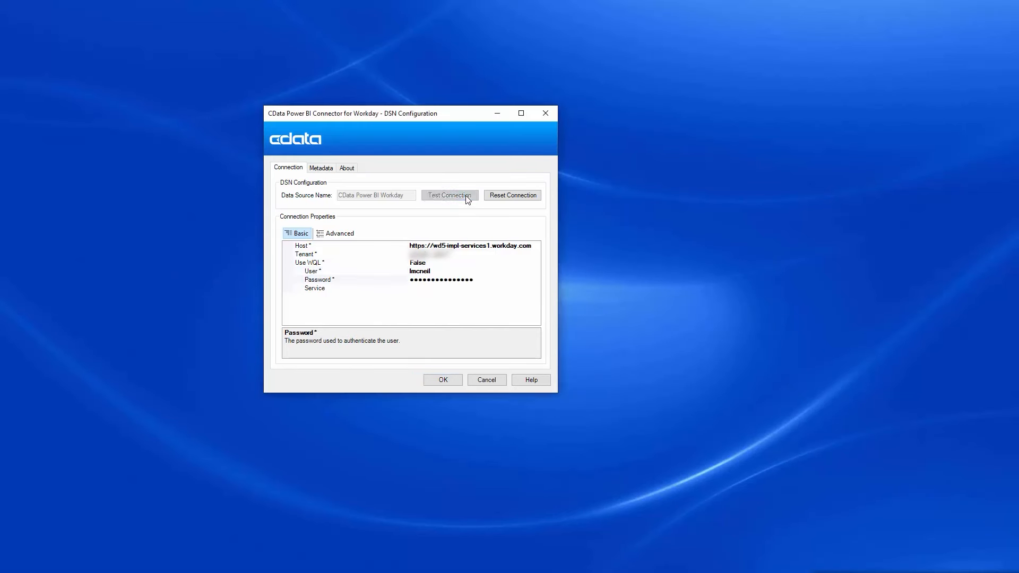
left_click(448, 196)
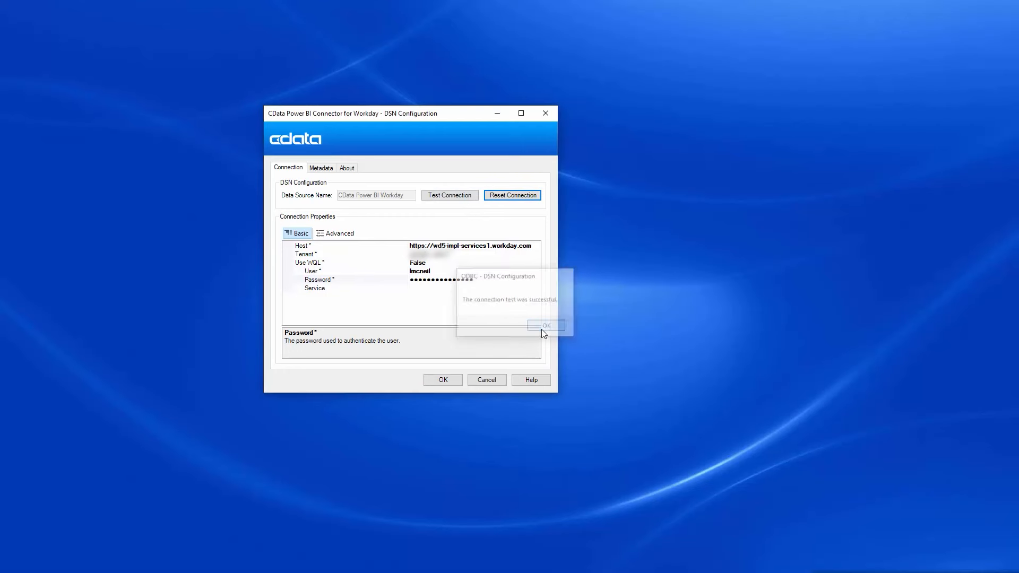
left_click(544, 325)
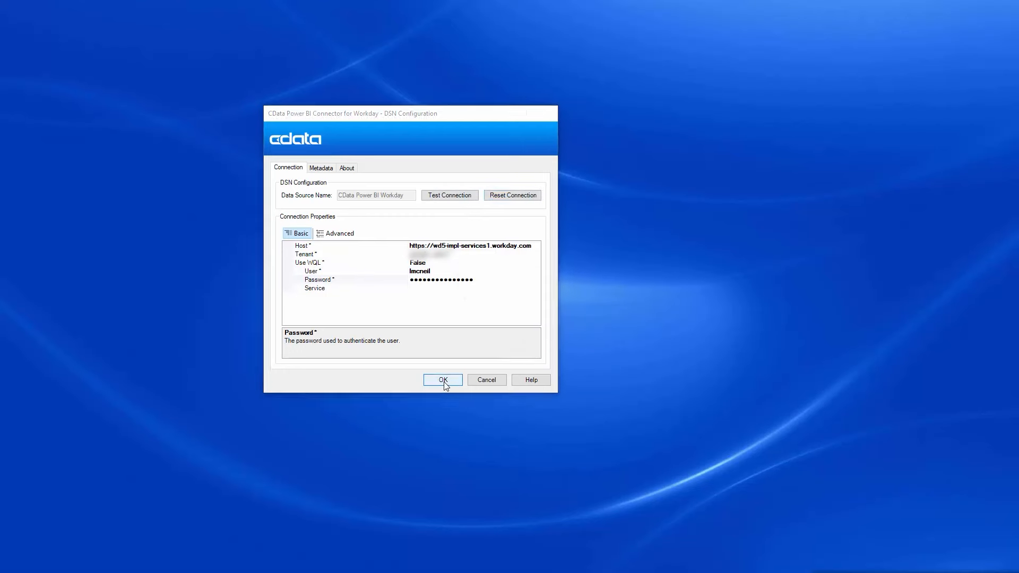
From Get Data, search 'Workday' and connect with the CData Workday connector
left_click(443, 380)
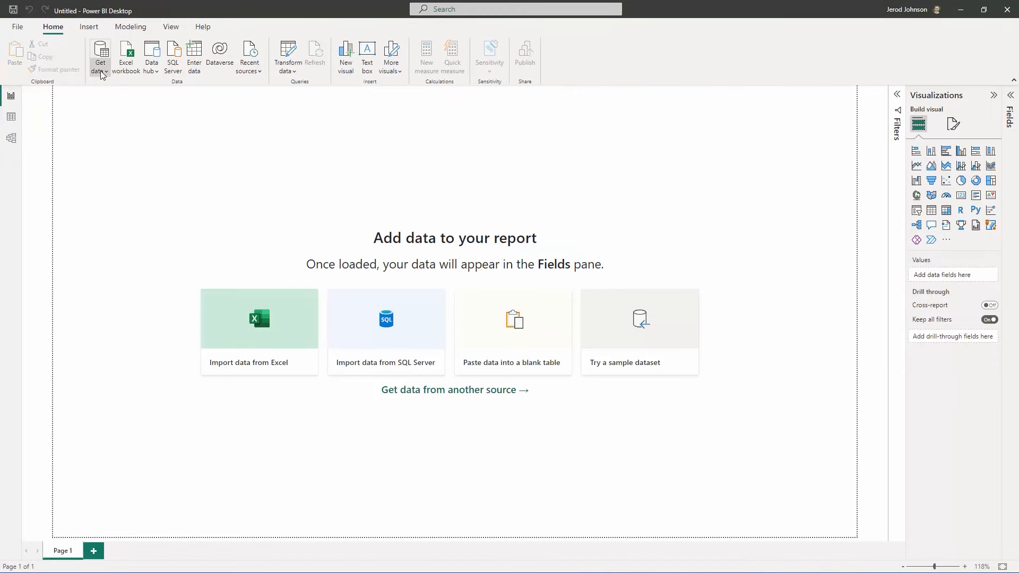
left_click(100, 56)
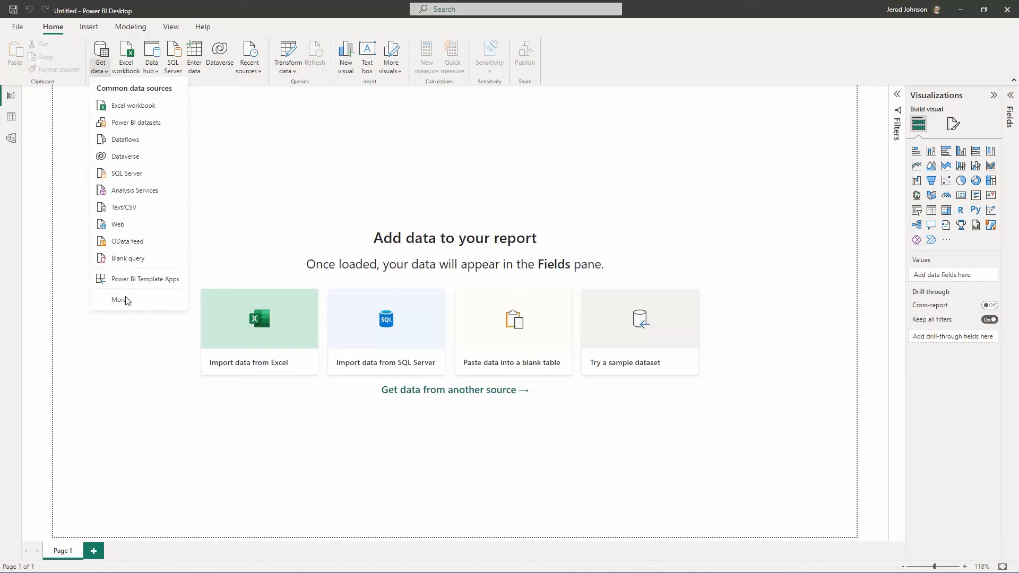
left_click(242, 157)
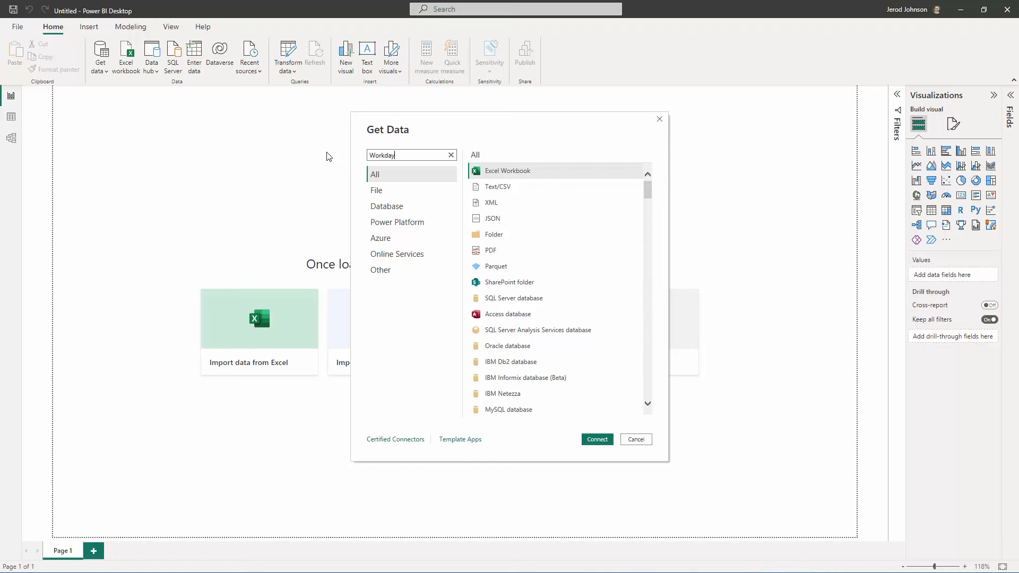
type("Workday")
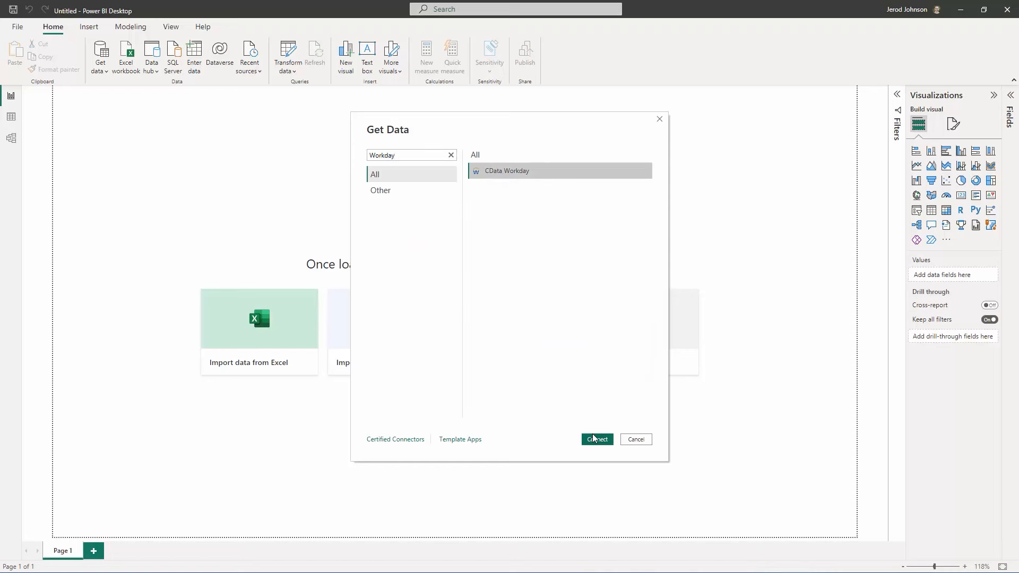
left_click(596, 438)
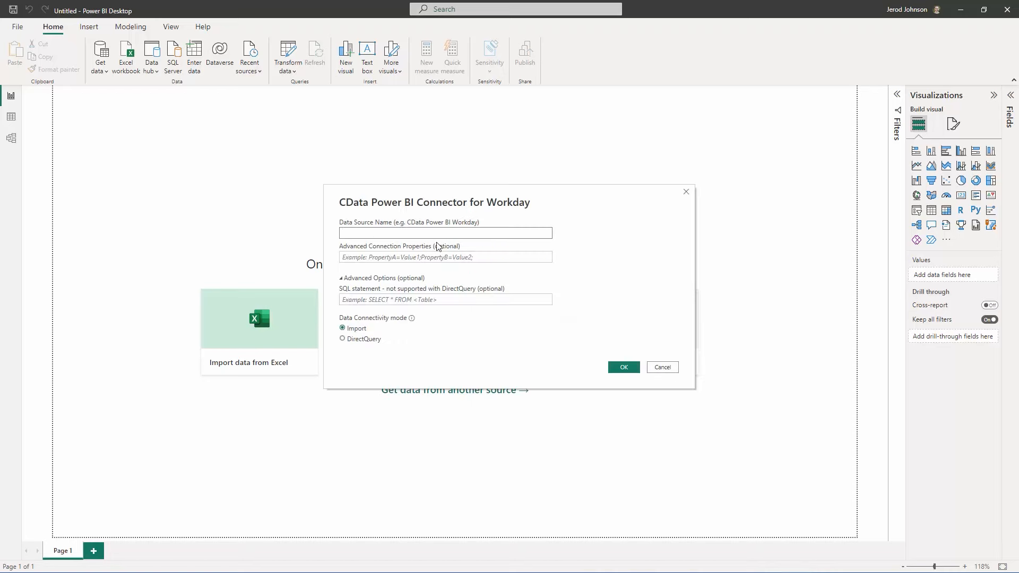
Connect to the 'CData Pow' data source in DirectQuery mode with anonymous credentials
type("CData Power BI Workday")
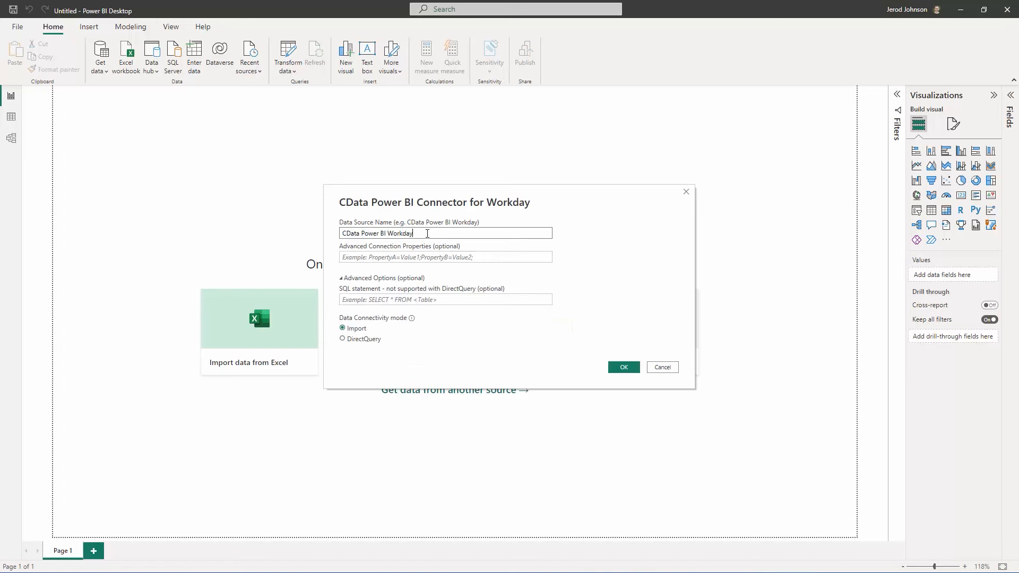
left_click(343, 339)
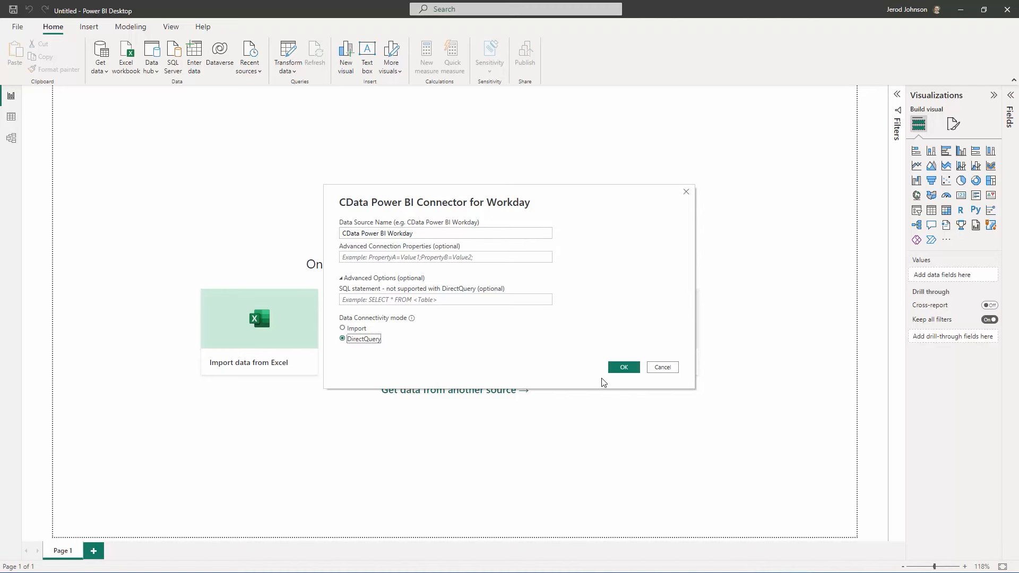
left_click(623, 367)
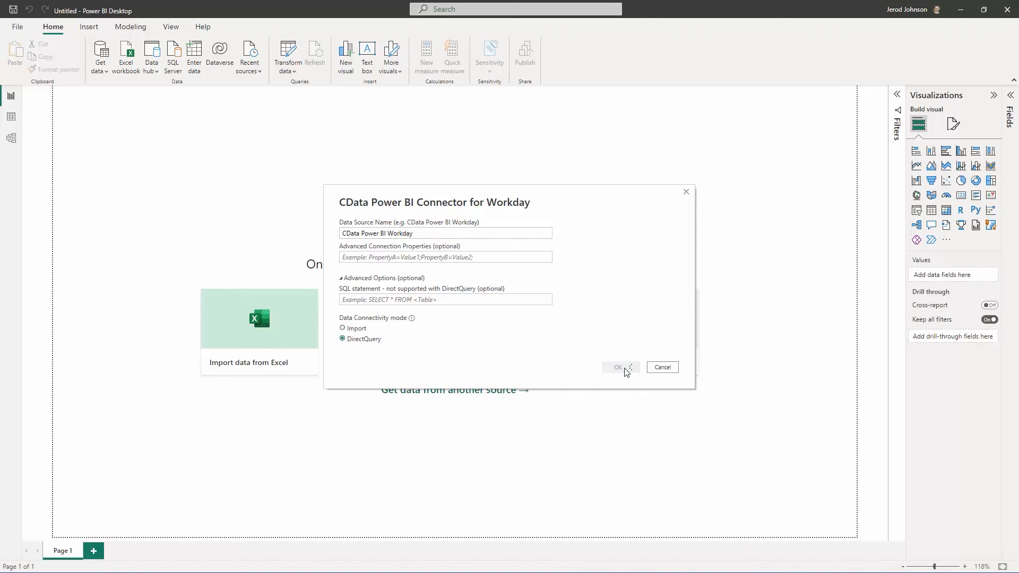
left_click(618, 367)
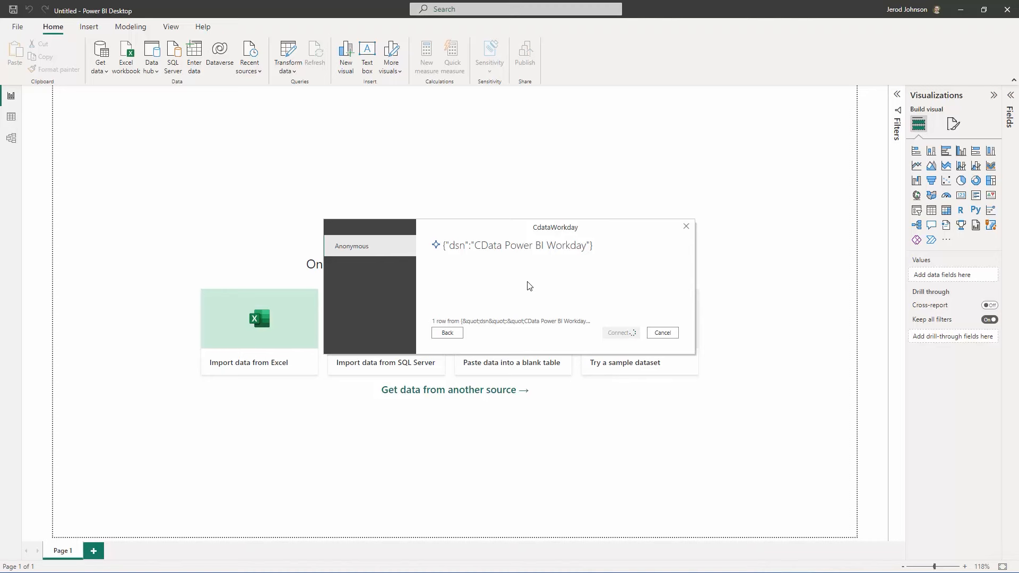
left_click(662, 332)
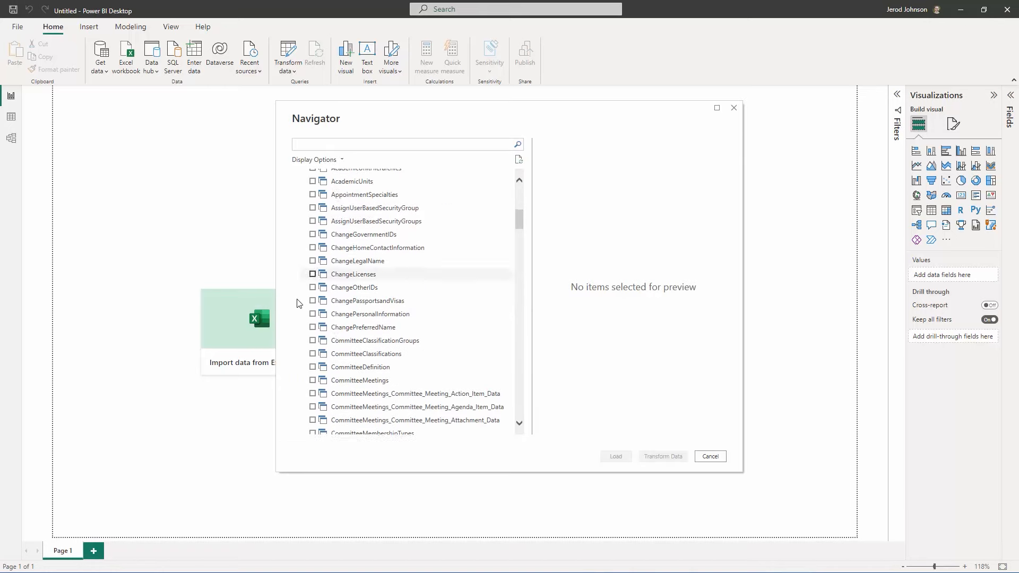
Select the JobProfiles table in the Navigator to load it
scroll("down", 3)
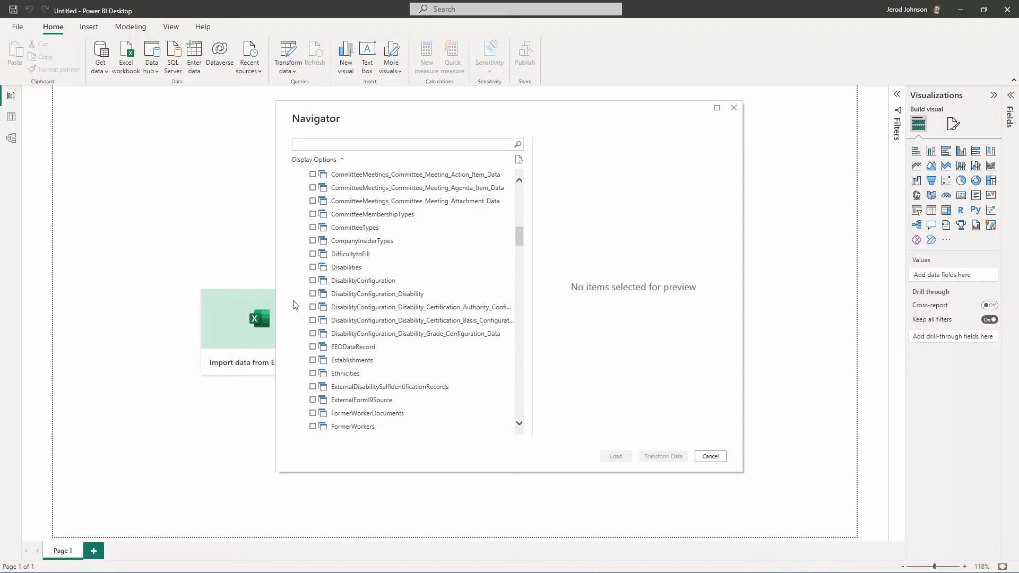
scroll("down", 3)
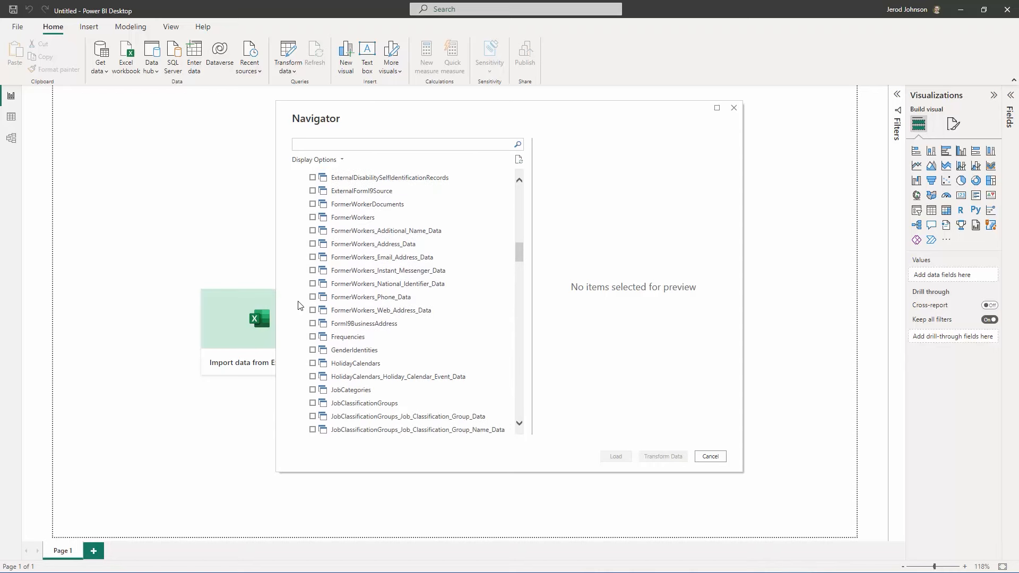
scroll("down", 3)
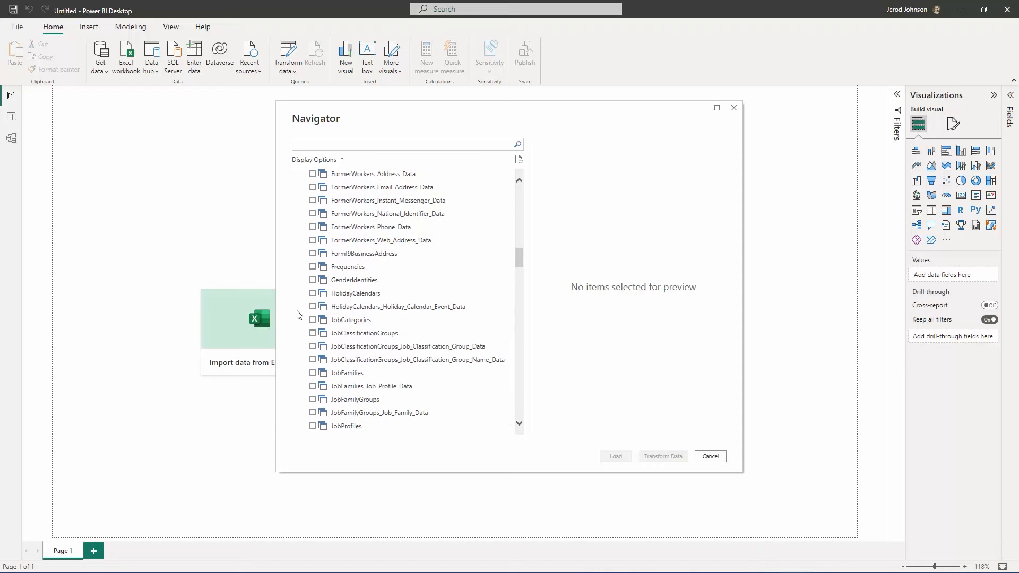
scroll("down", 3)
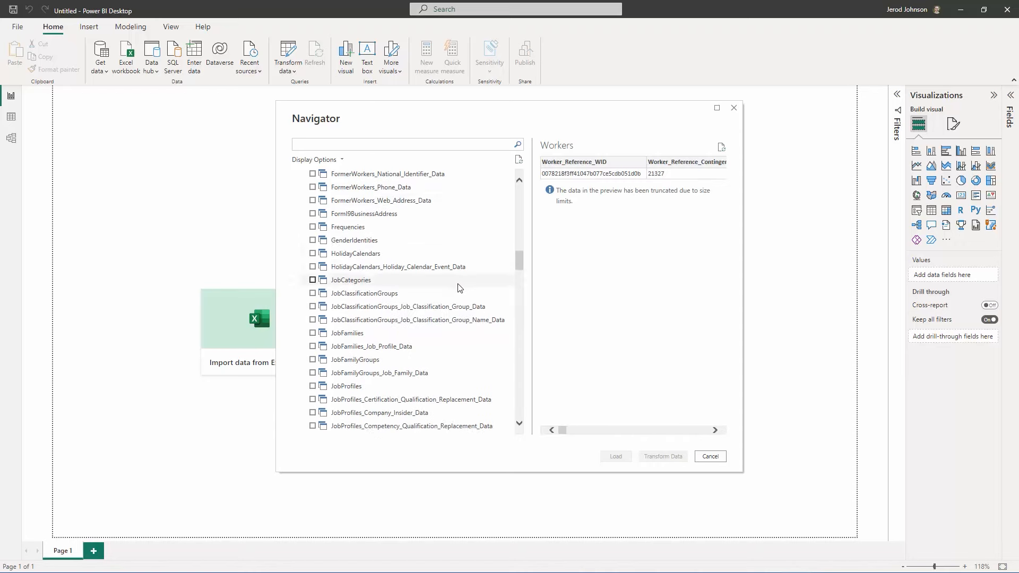
left_click(711, 456)
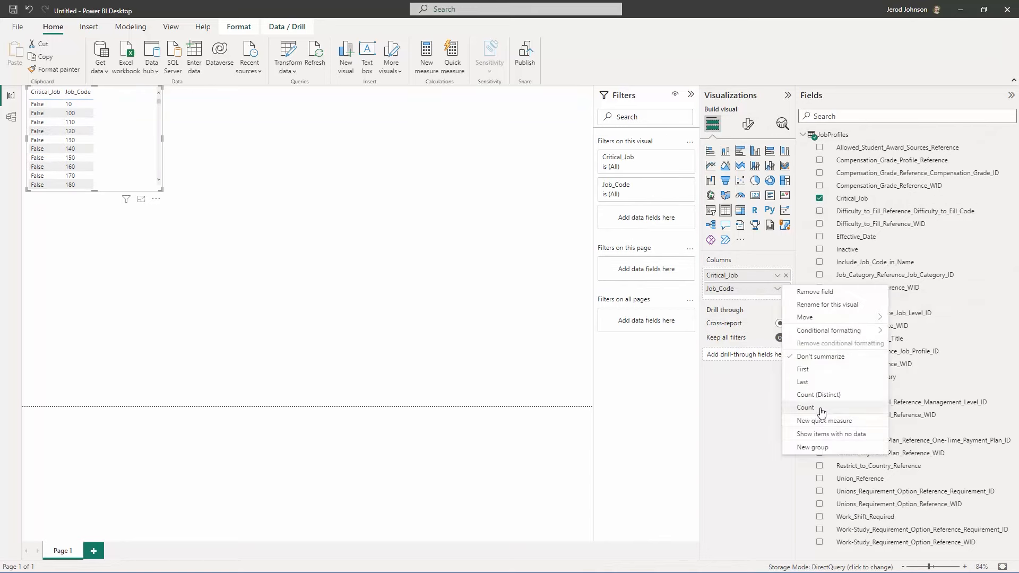
Summarize Job_Code as Count and show it as a stacked column chart by management level
left_click(805, 408)
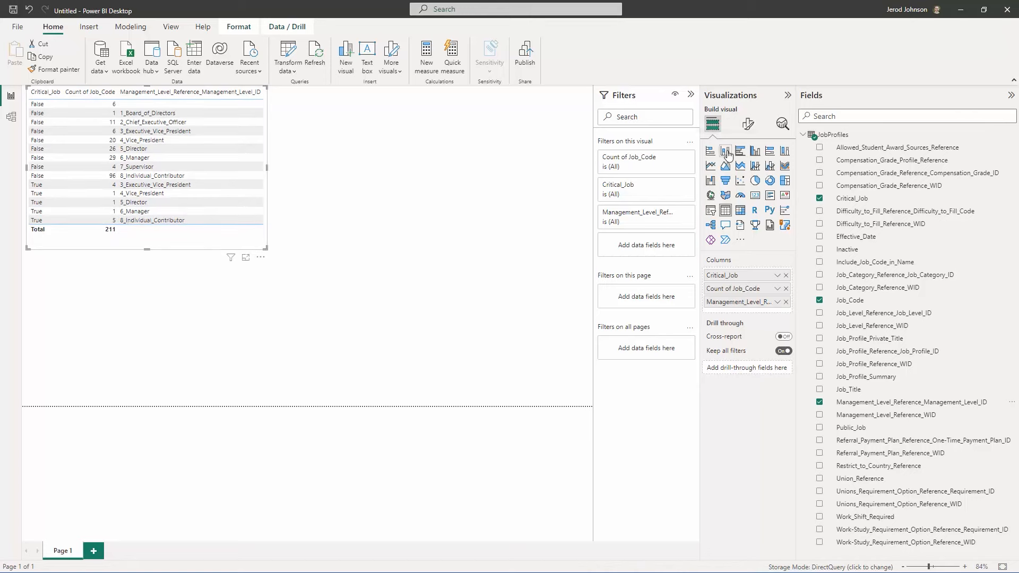
left_click(725, 151)
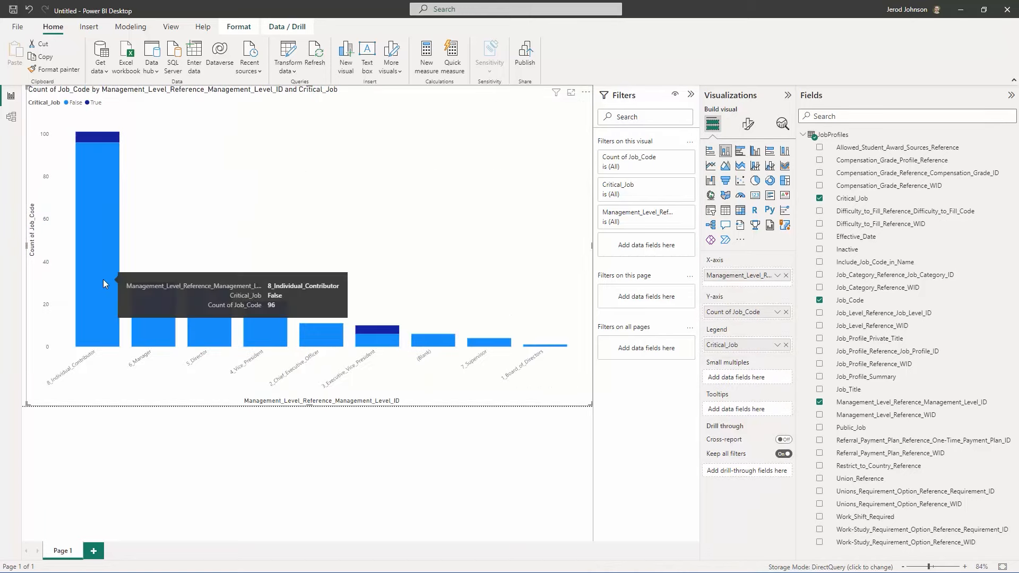
mouse_move(464, 238)
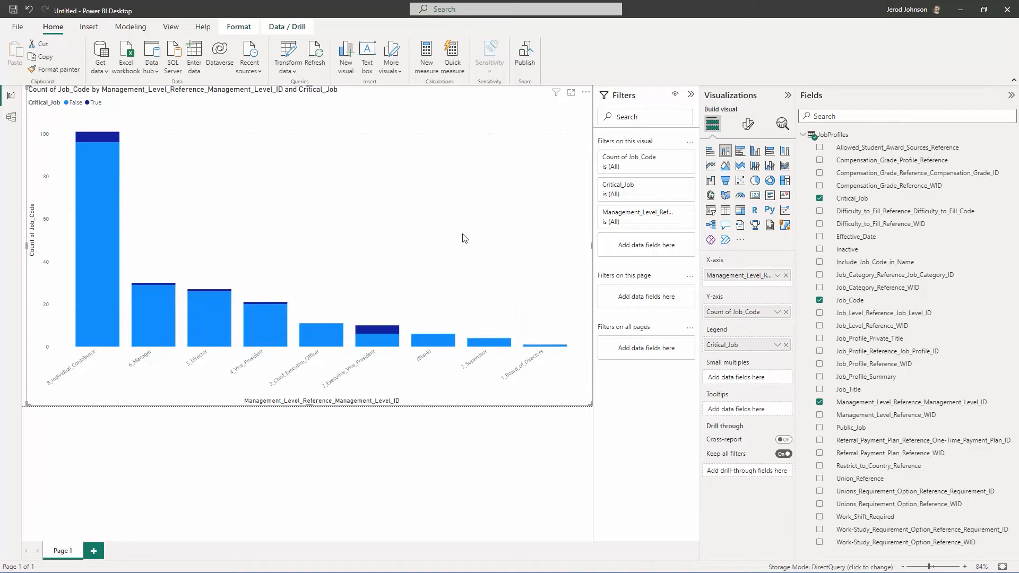